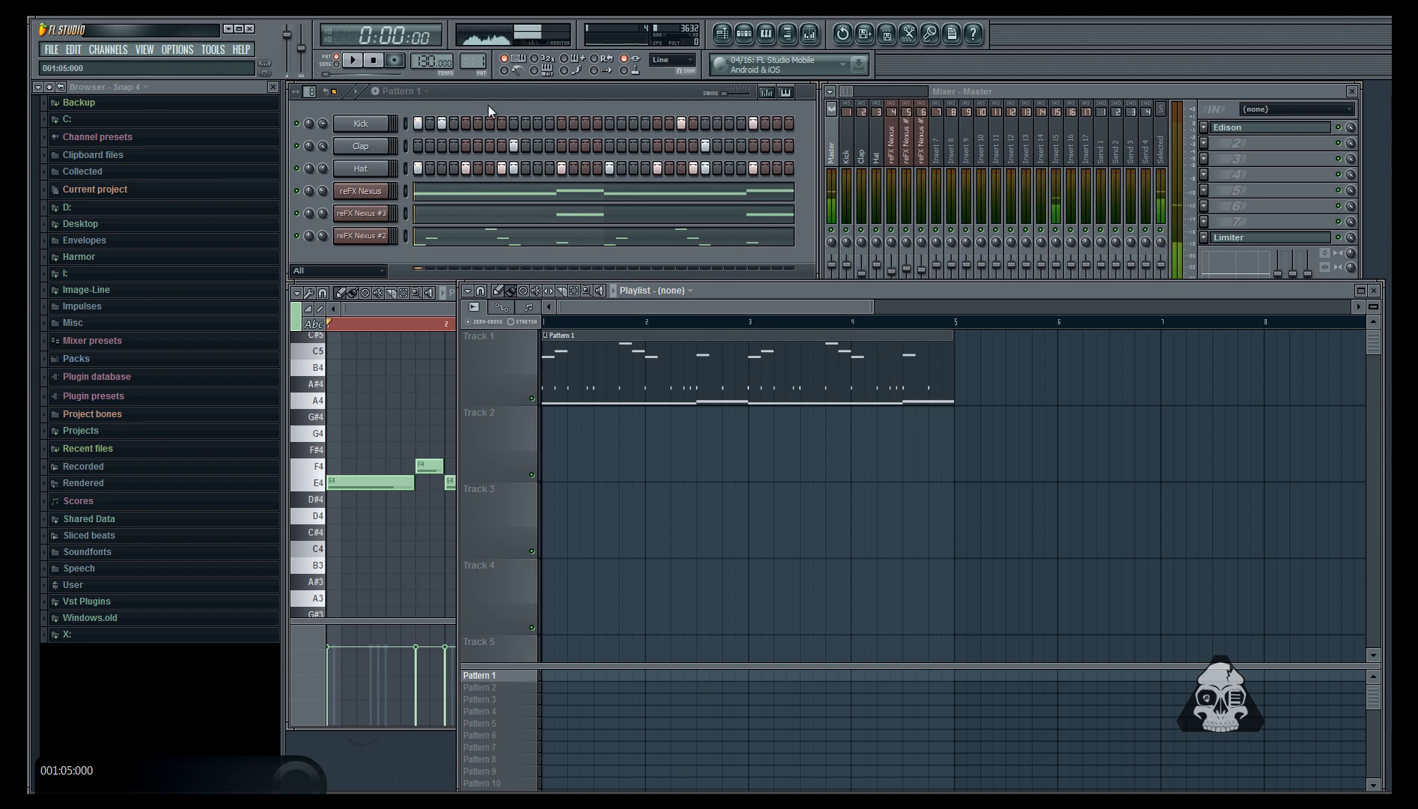
- Play and stop the song, then enlarge the Mixer to show all track controls
{"action": "left_click", "coordinate": [352, 60]}
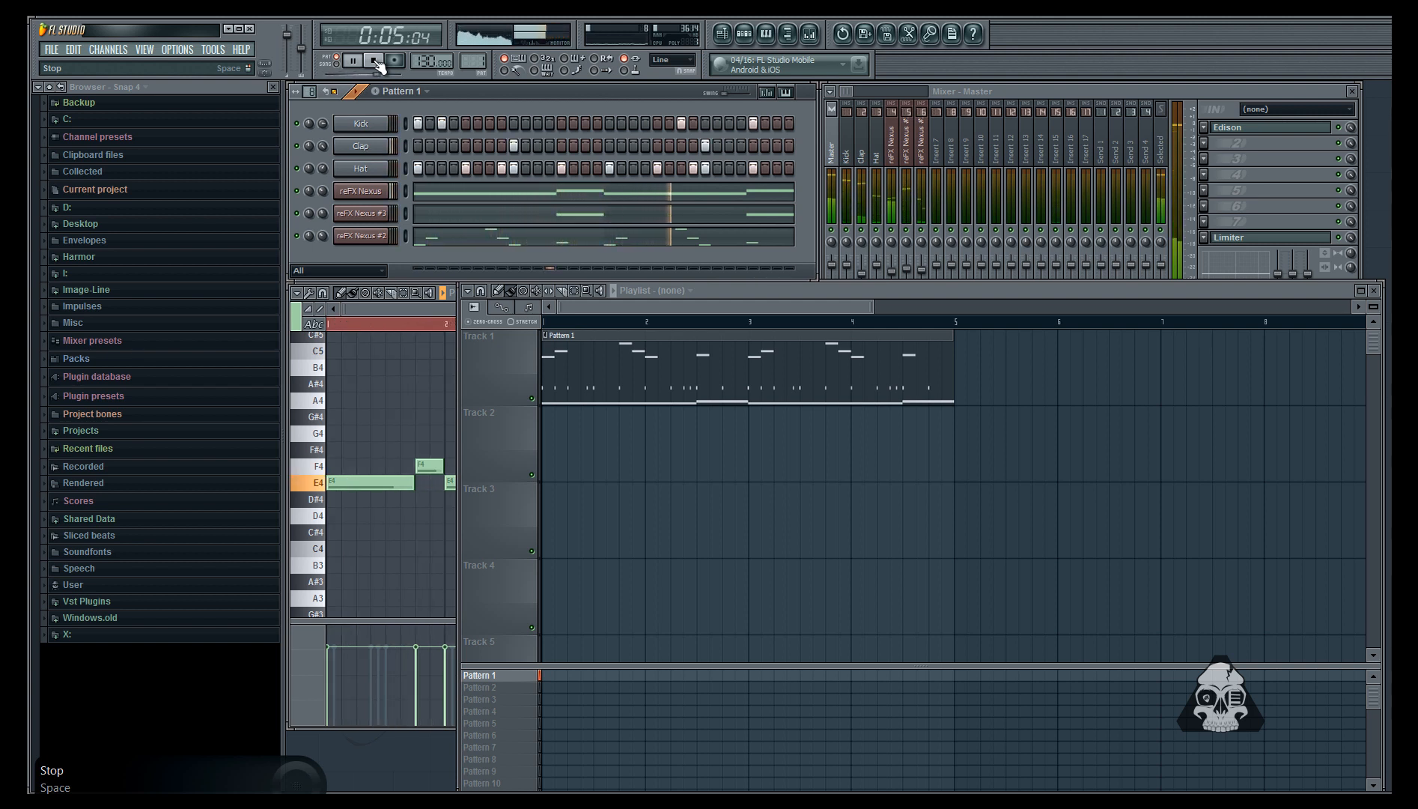
{"action": "left_click", "coordinate": [371, 60]}
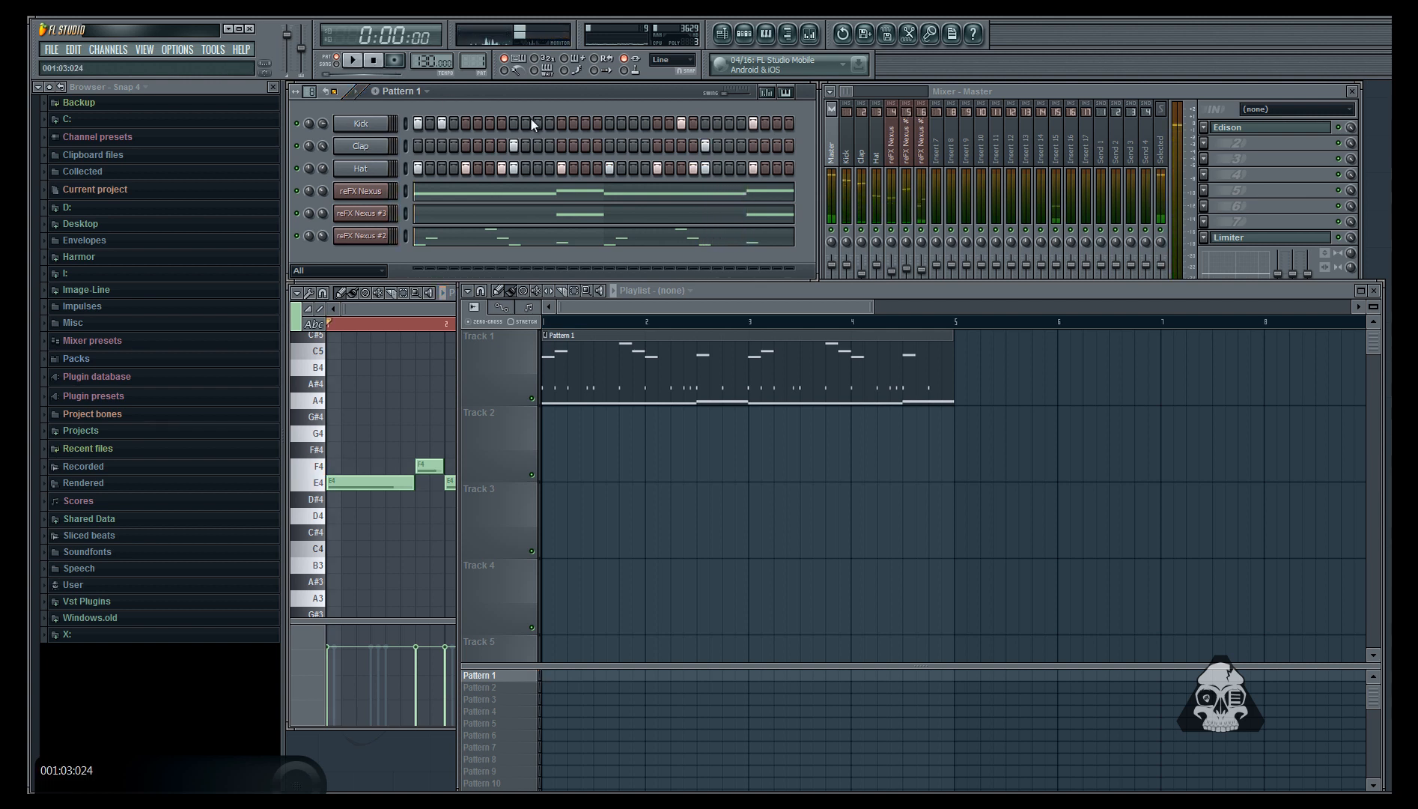
{"action": "left_click", "coordinate": [929, 145]}
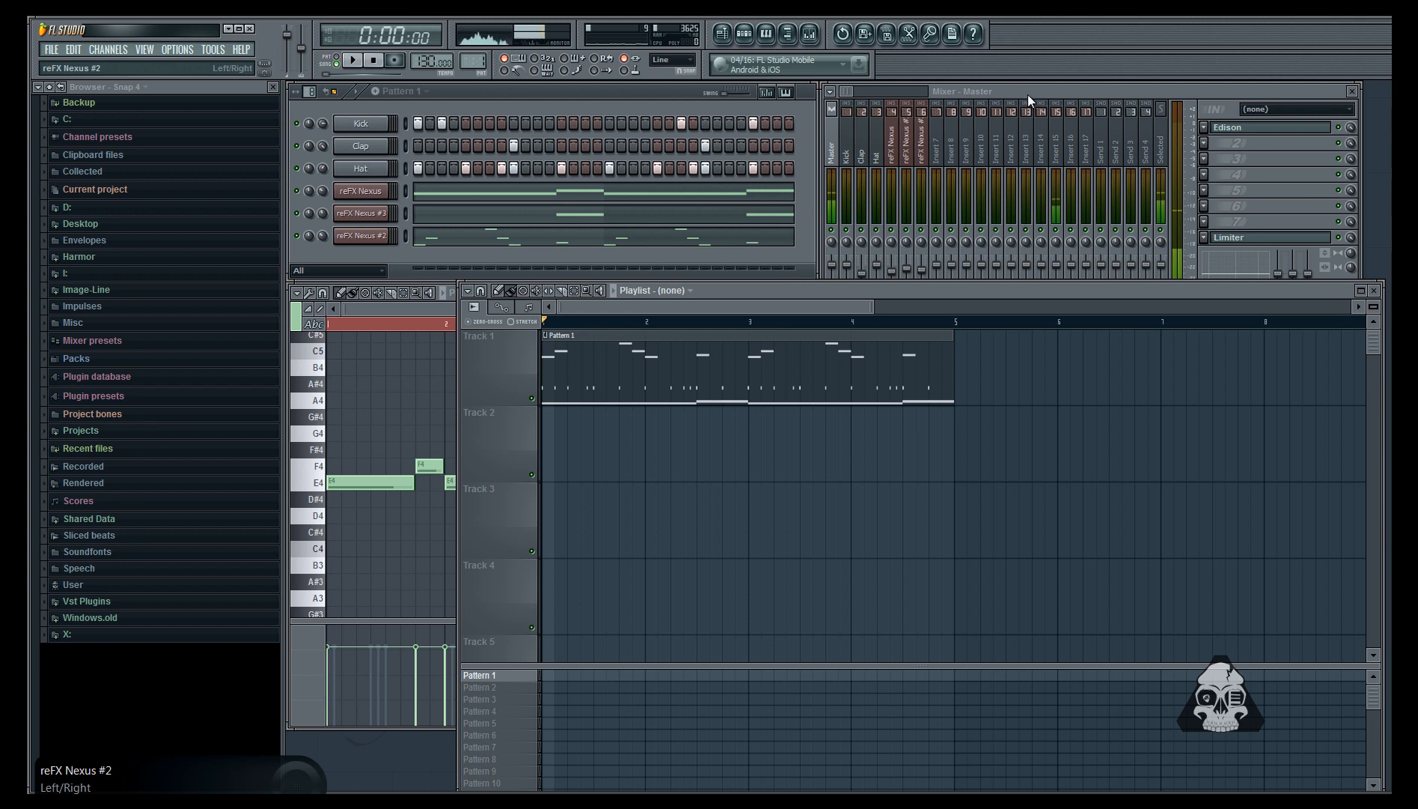
{"action": "left_click", "coordinate": [914, 158]}
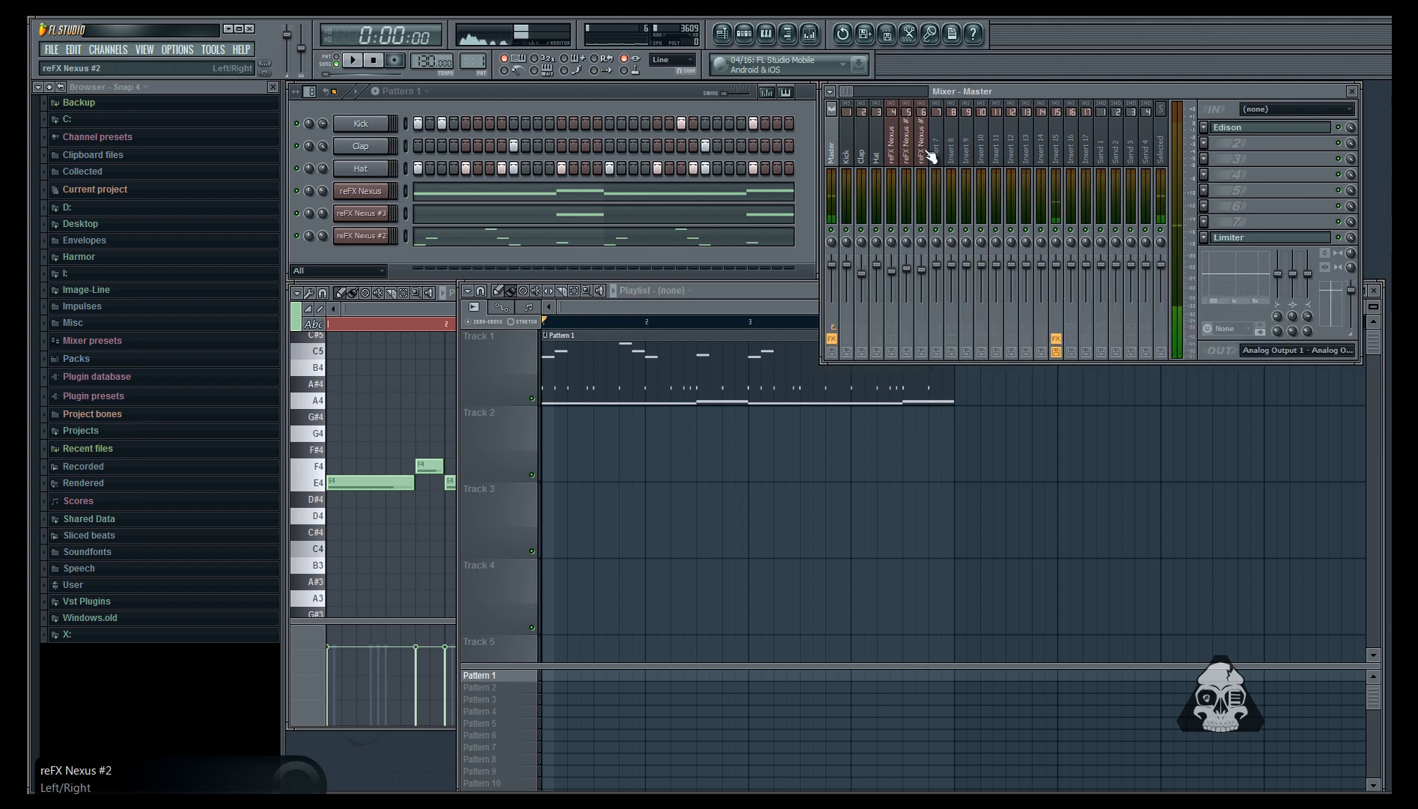
{"action": "mouse_move", "coordinate": [927, 239]}
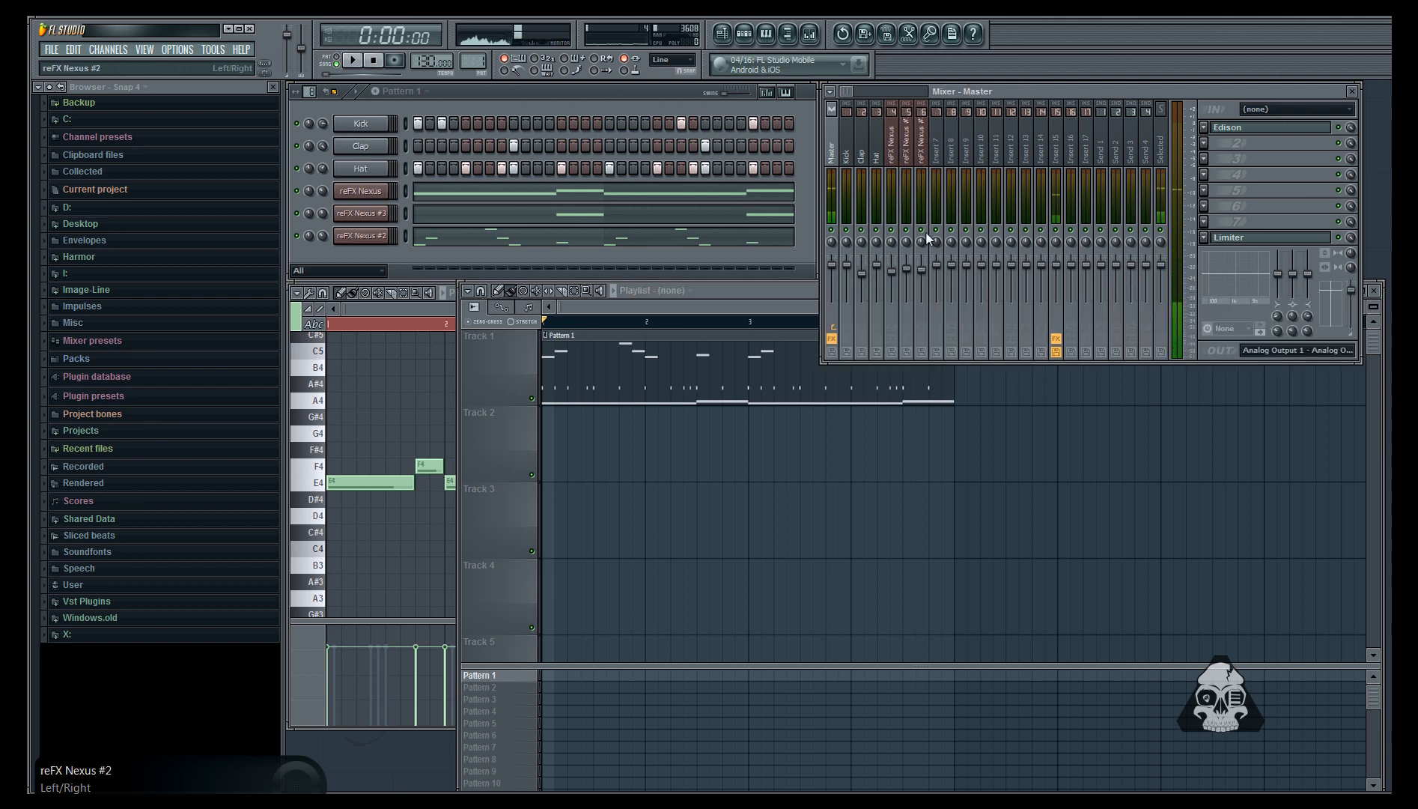
{"action": "mouse_move", "coordinate": [916, 352]}
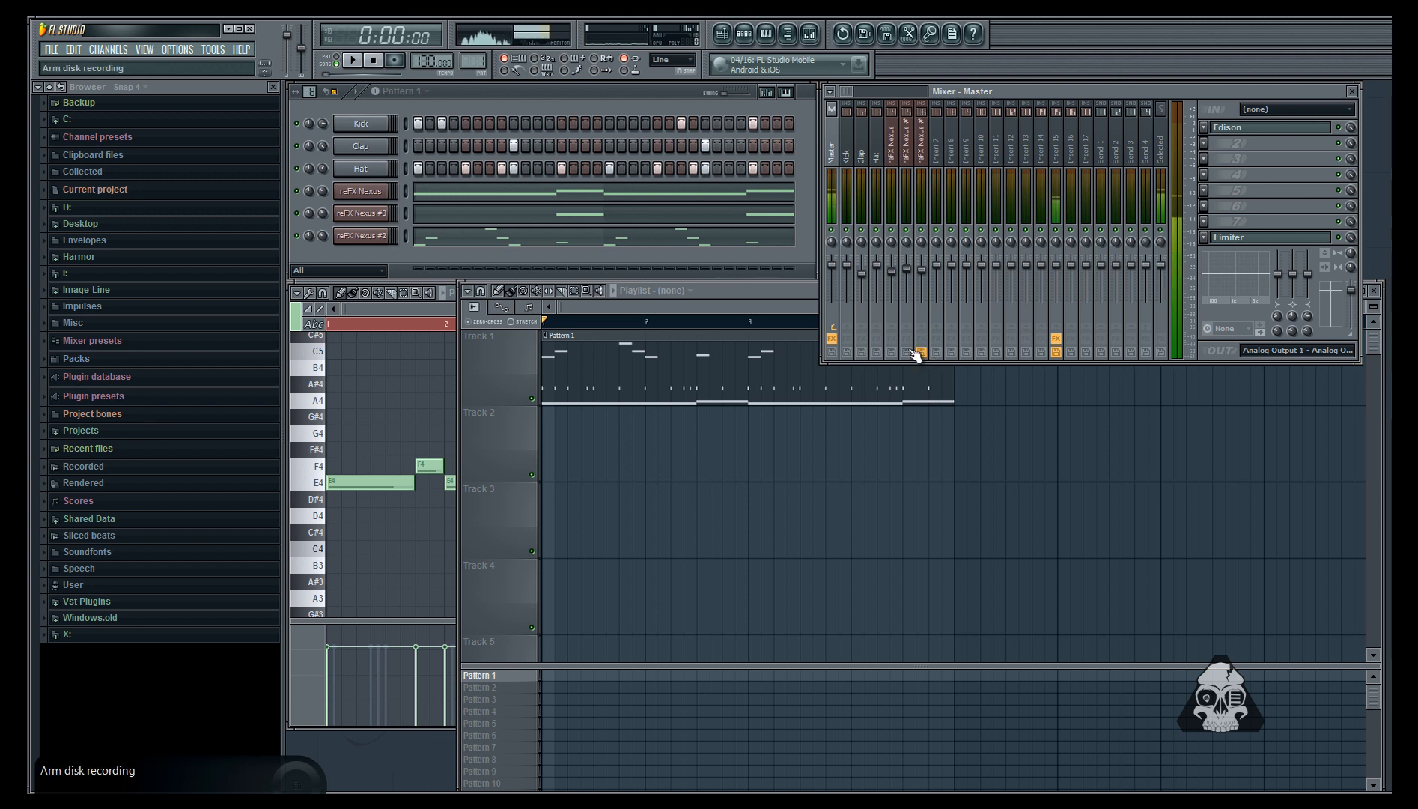
{"action": "mouse_move", "coordinate": [880, 226]}
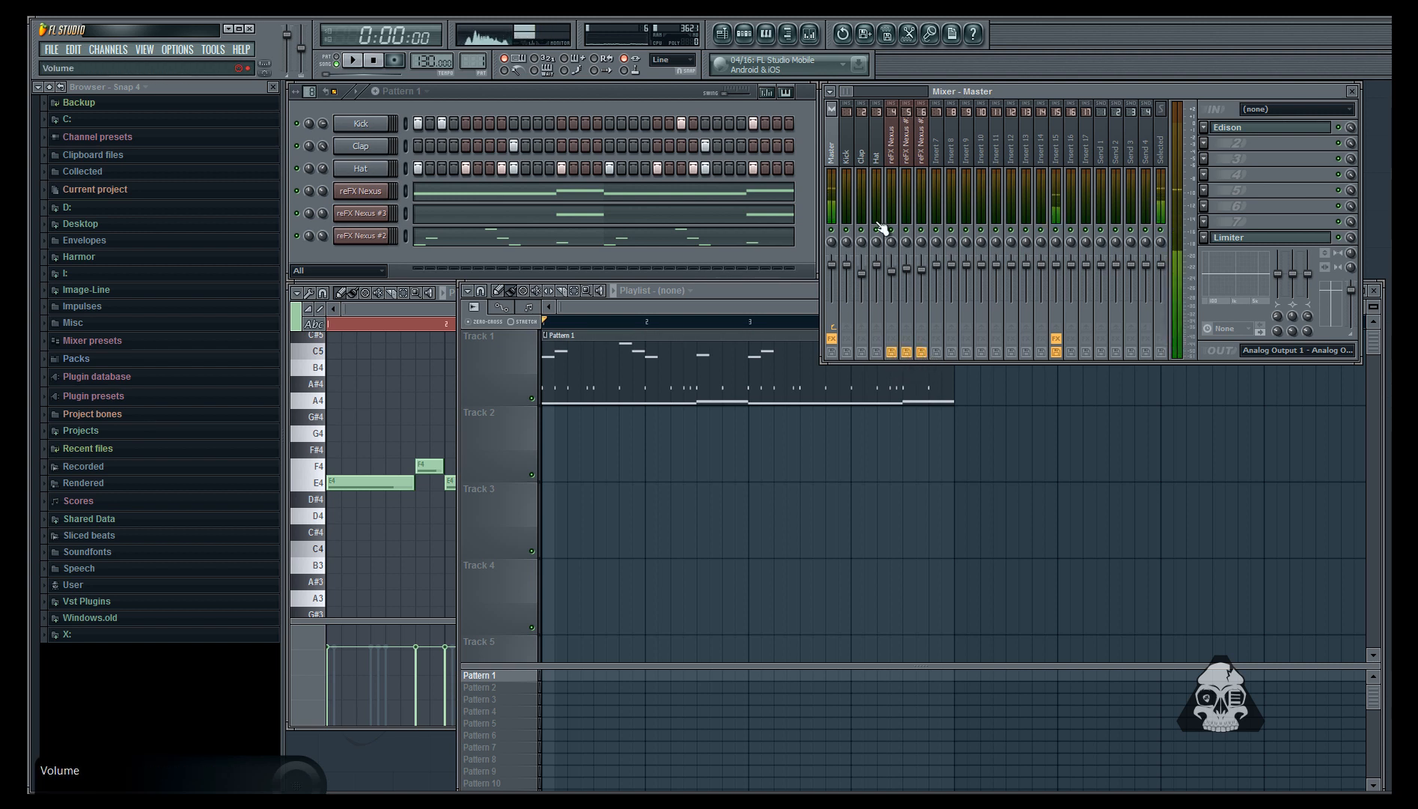
{"action": "mouse_move", "coordinate": [892, 134]}
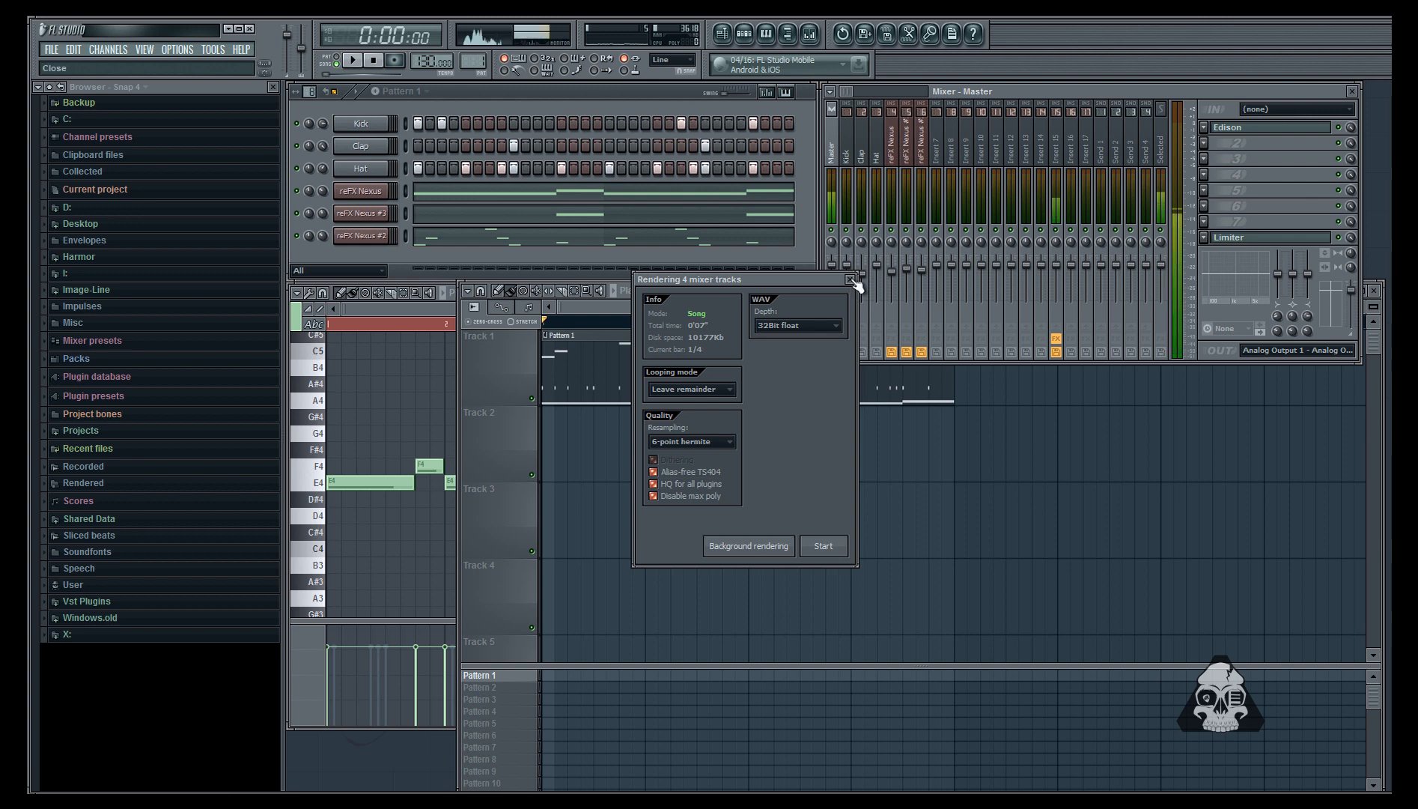
- Choose 16Bit int WAV depth for the four mixer tracks and start rendering
{"action": "left_click", "coordinate": [848, 279]}
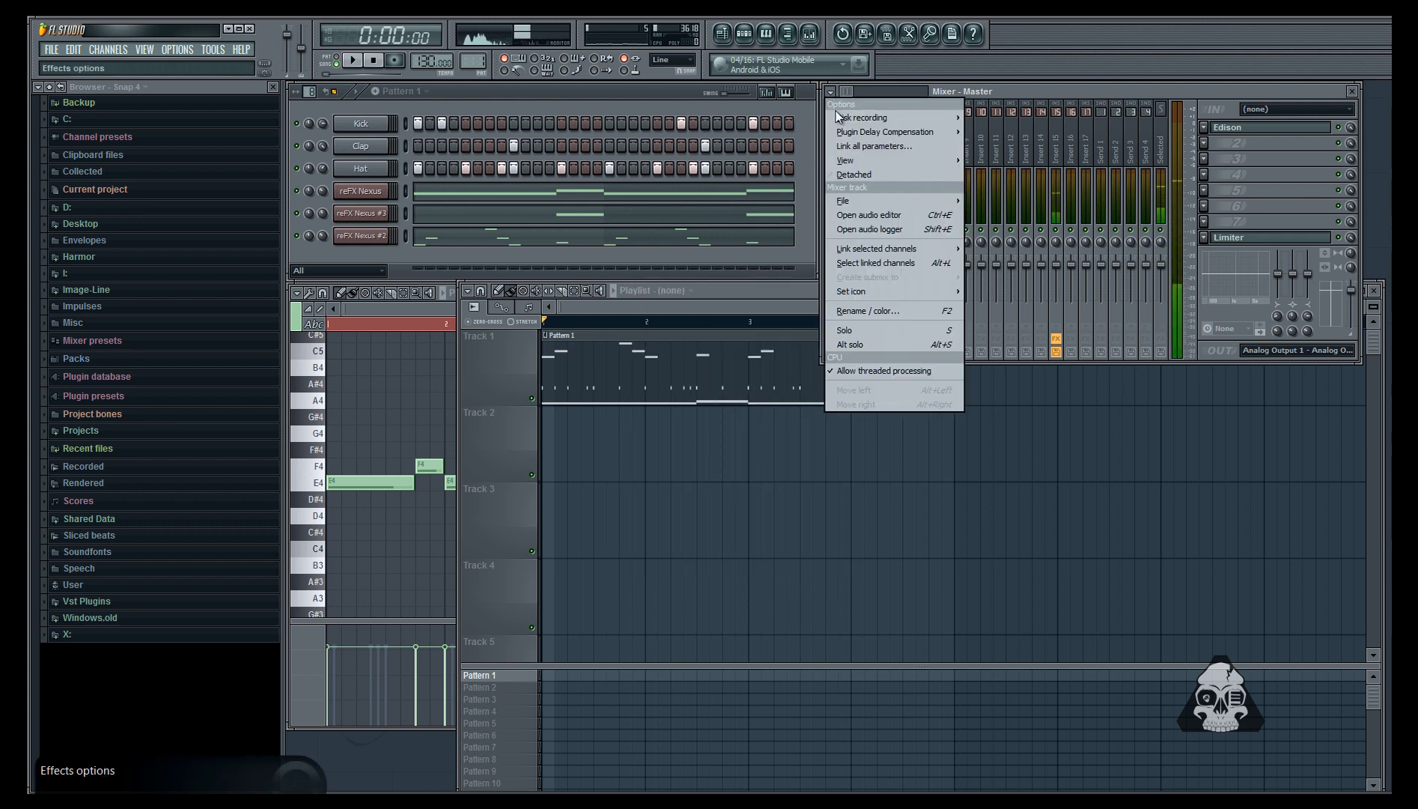
{"action": "left_click", "coordinate": [868, 214]}
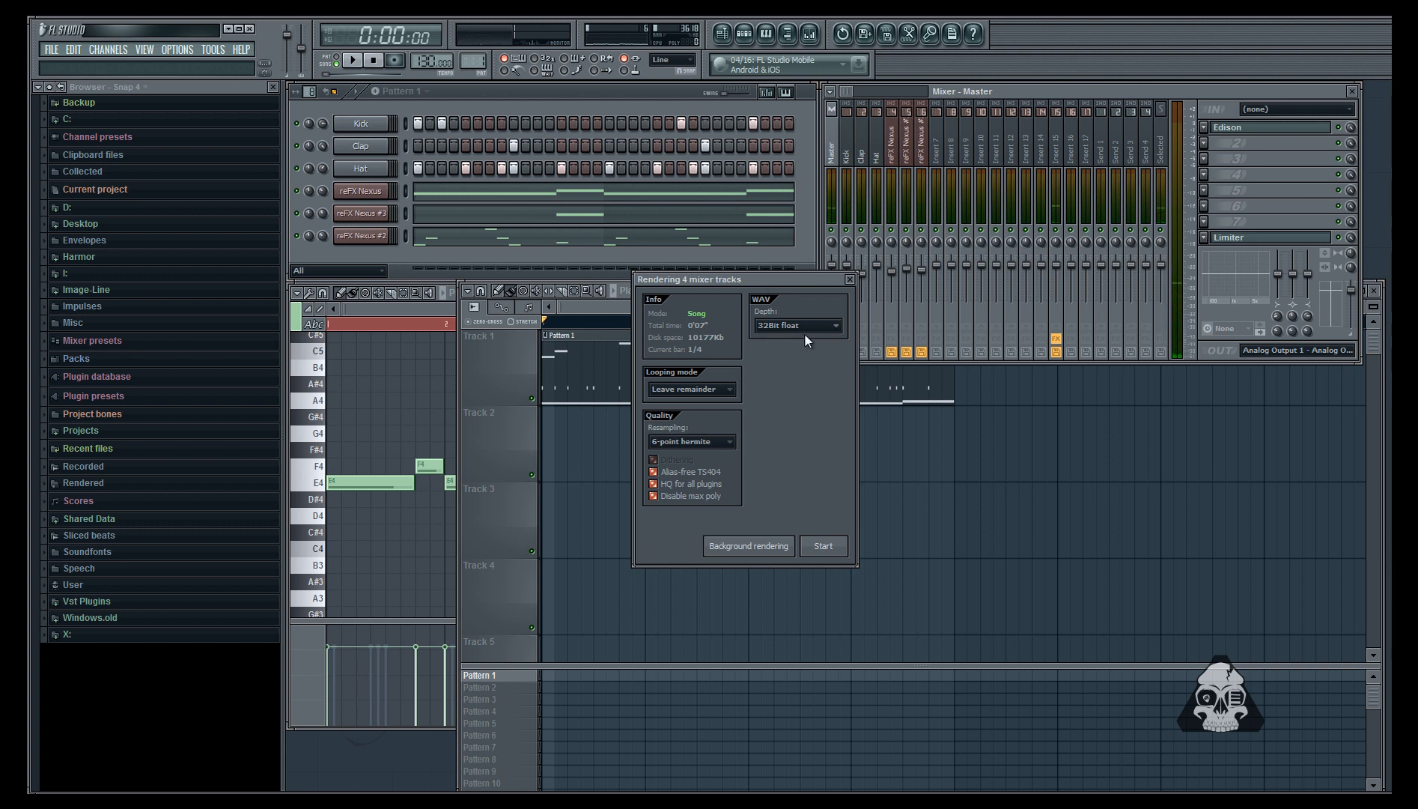
{"action": "left_click", "coordinate": [796, 326]}
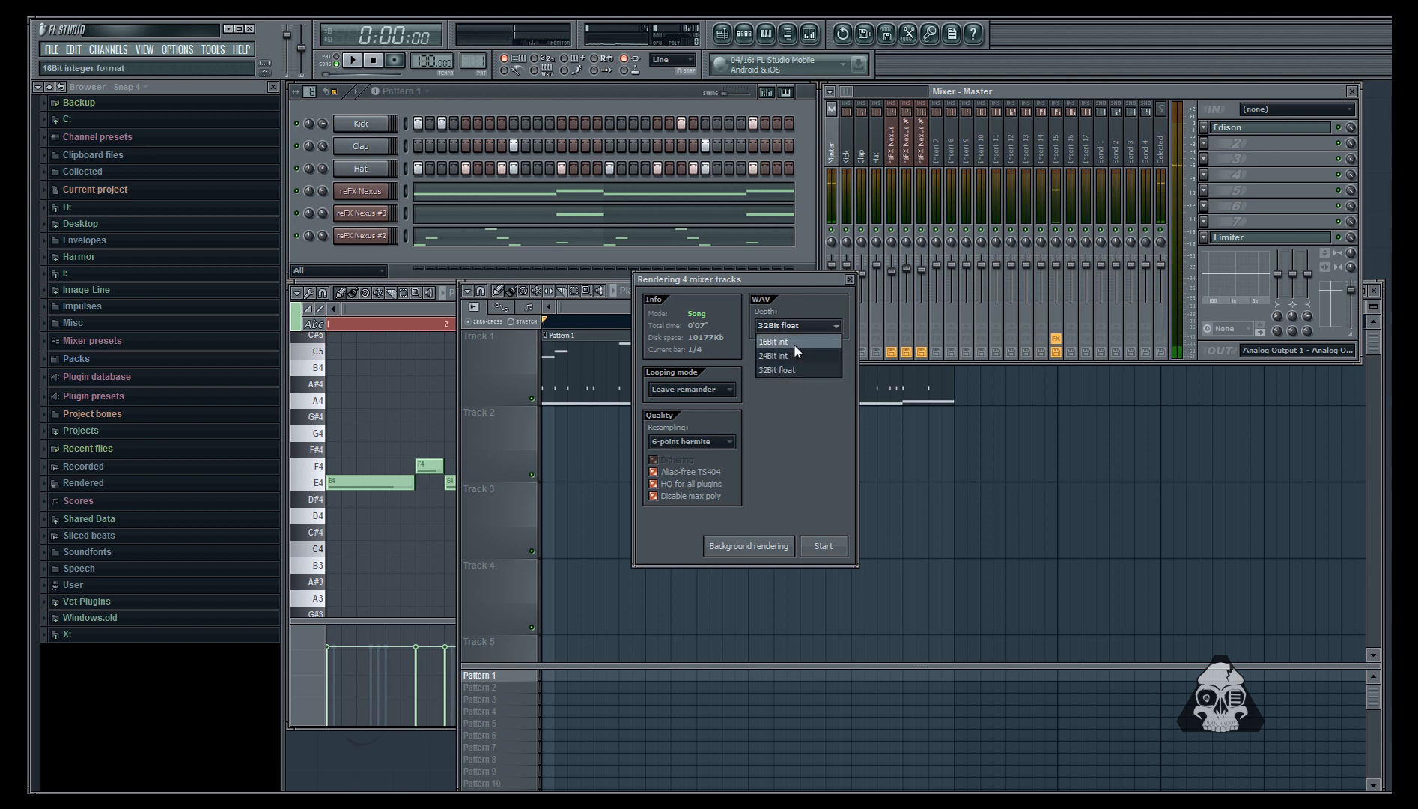
{"action": "left_click", "coordinate": [774, 341]}
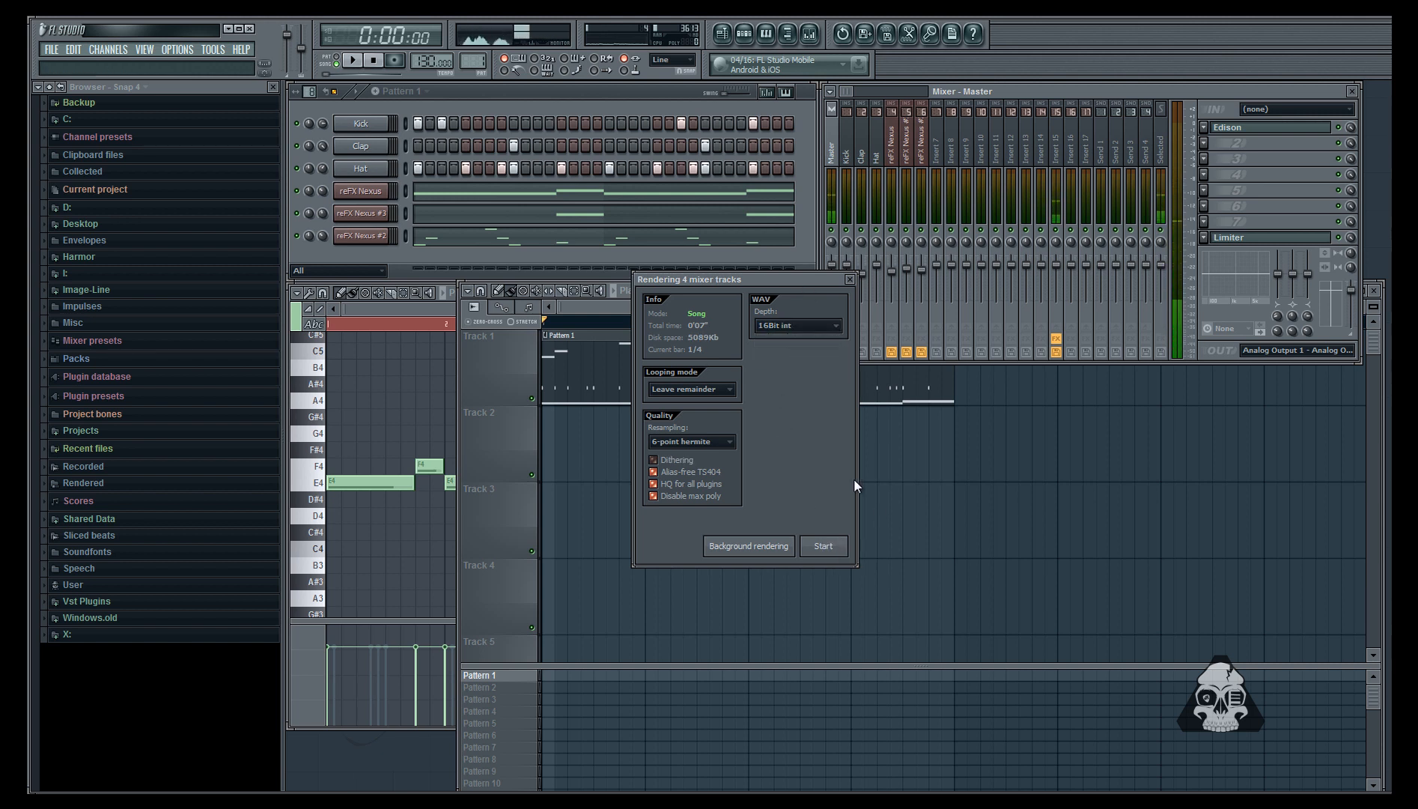
{"action": "left_click", "coordinate": [821, 545]}
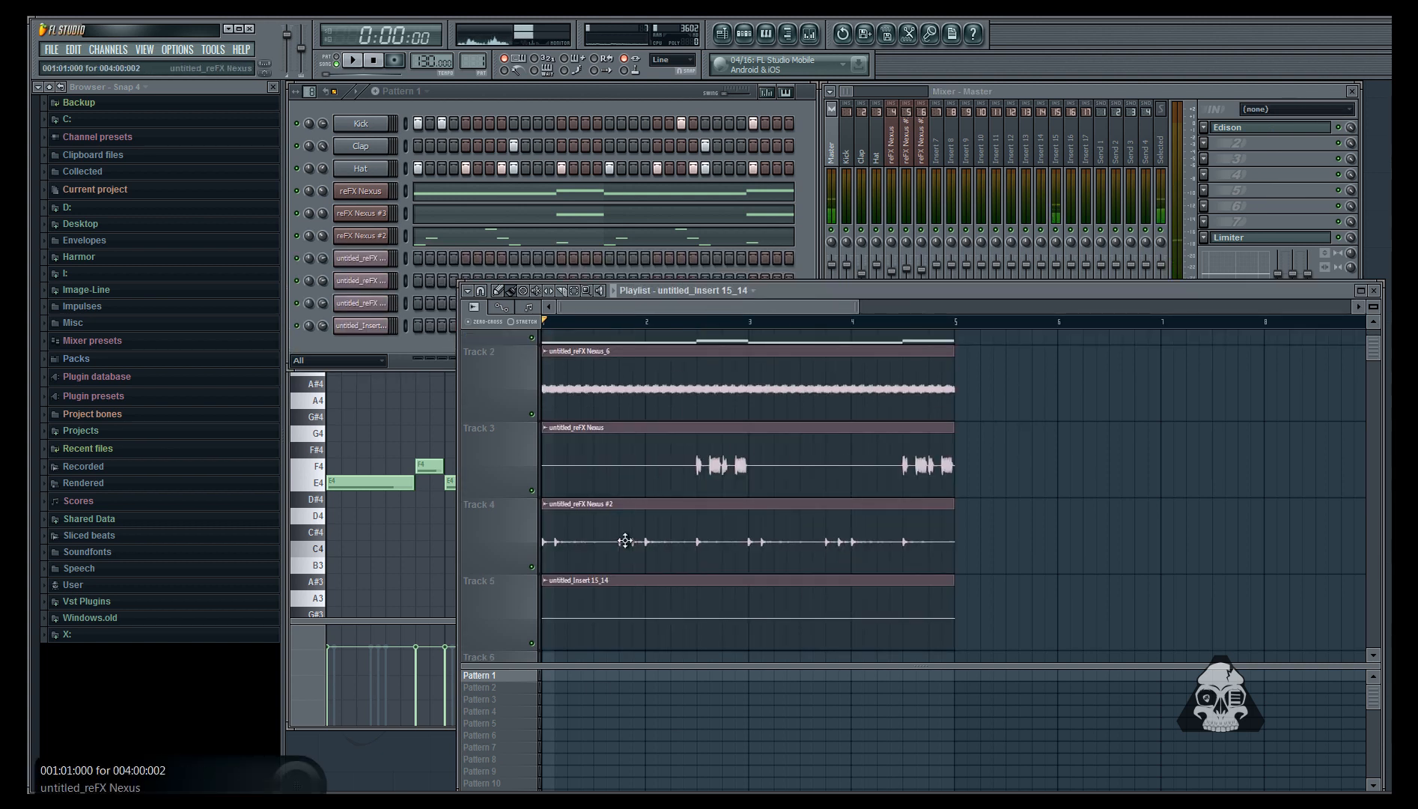
{"action": "mouse_move", "coordinate": [556, 421]}
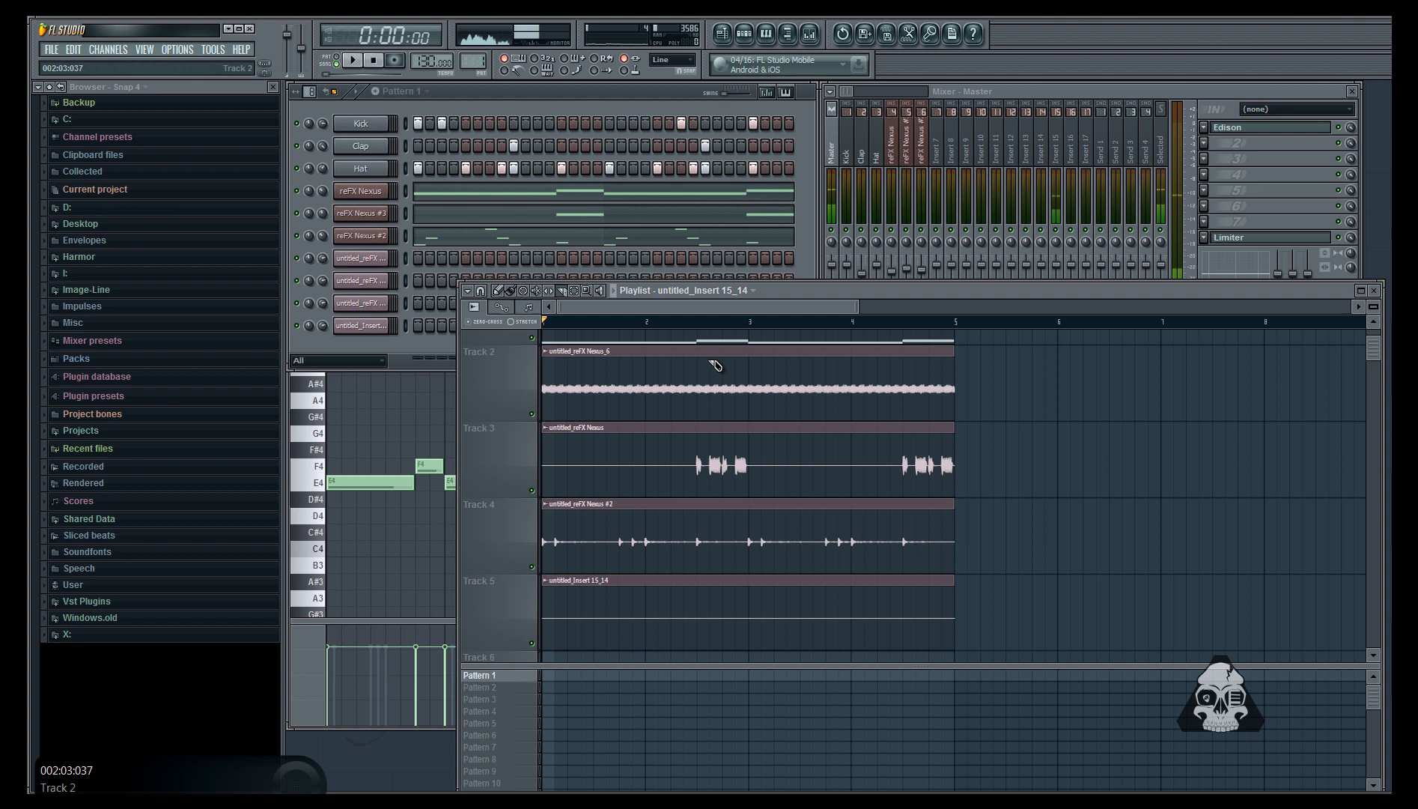
- Undo the accidental slice so all four rendered Nexus clips stay whole
{"action": "key", "text": "ctrl+z"}
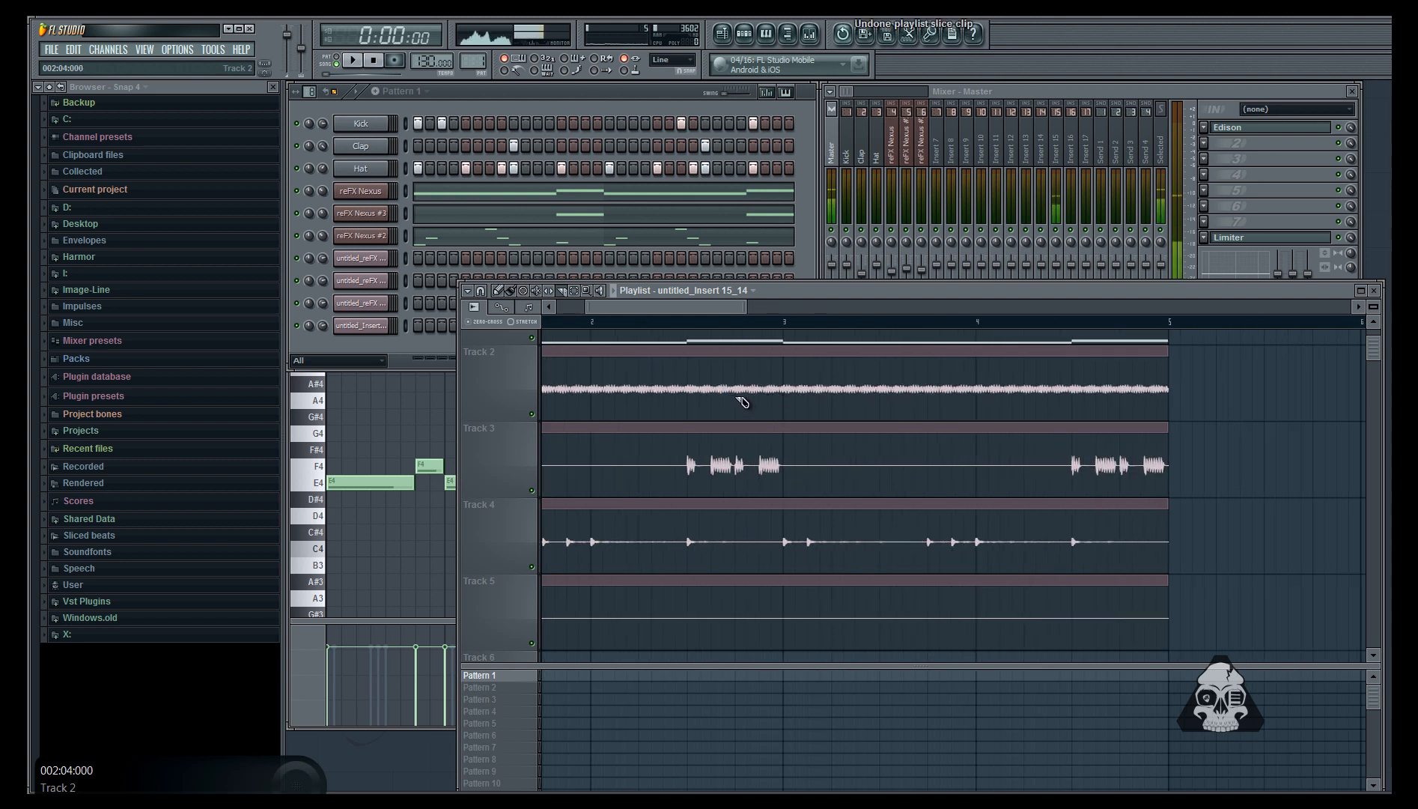
- Make the Track 2 Nexus 6 clip's sample unique so it can be split
{"action": "left_click", "coordinate": [656, 348]}
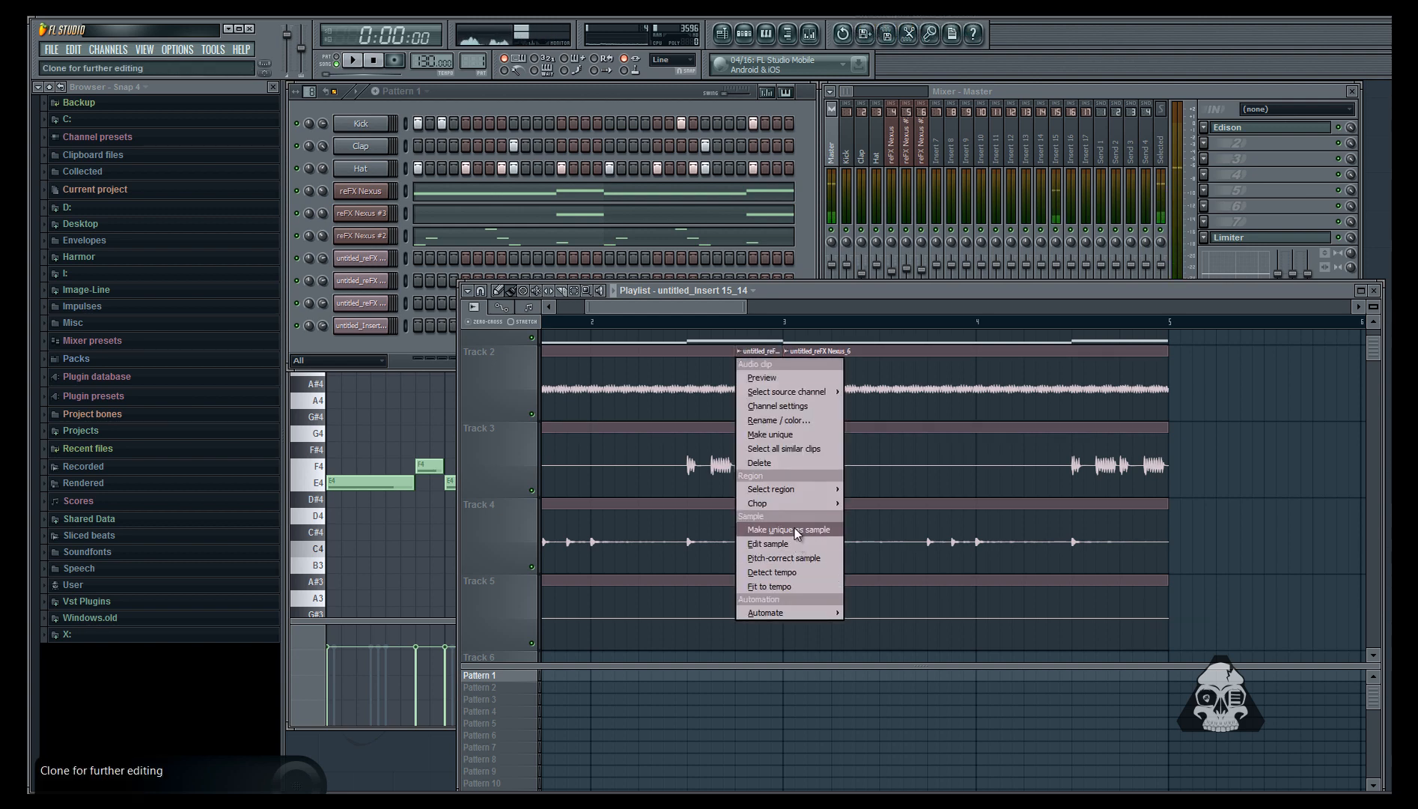
{"action": "left_click", "coordinate": [786, 529]}
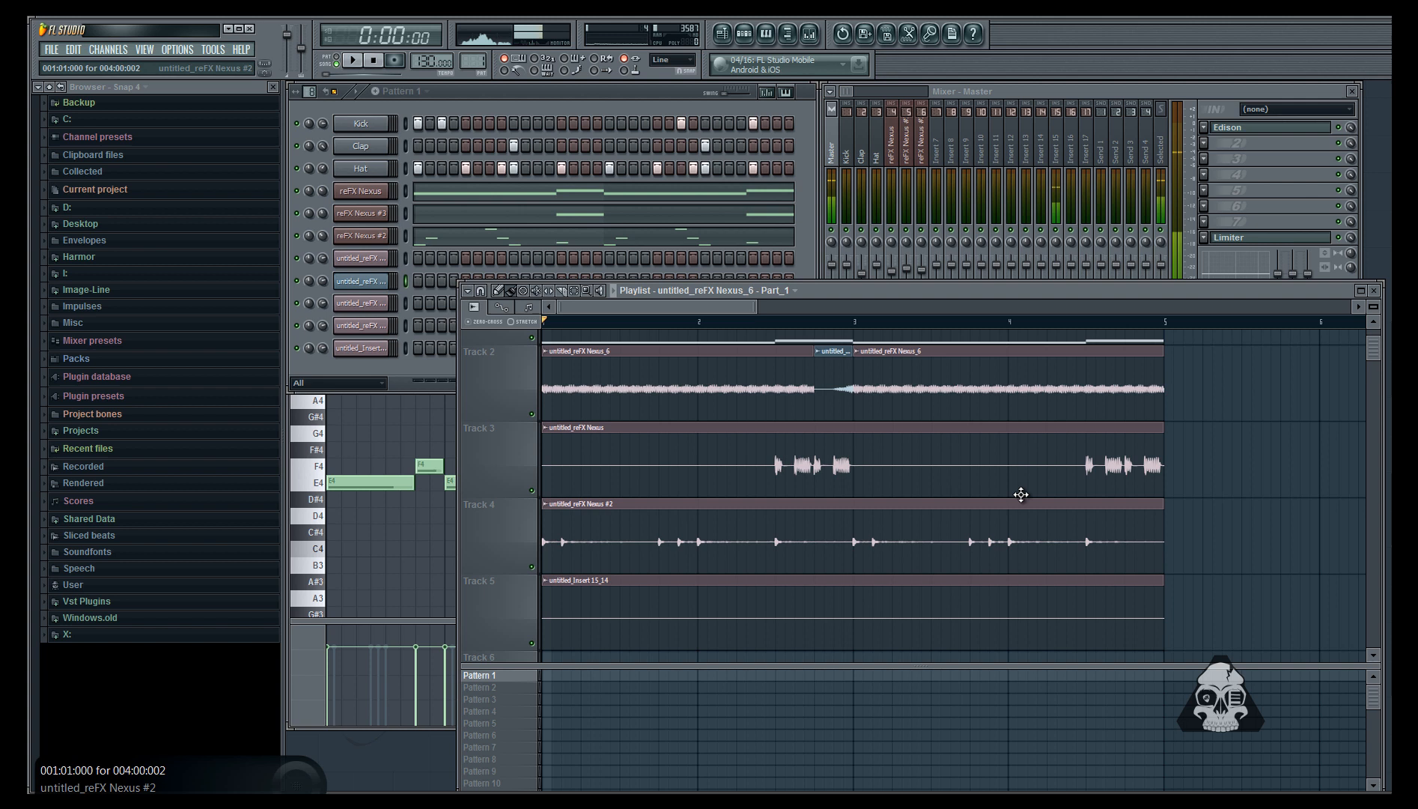
{"action": "scroll", "scroll_direction": "up", "scroll_amount": 3}
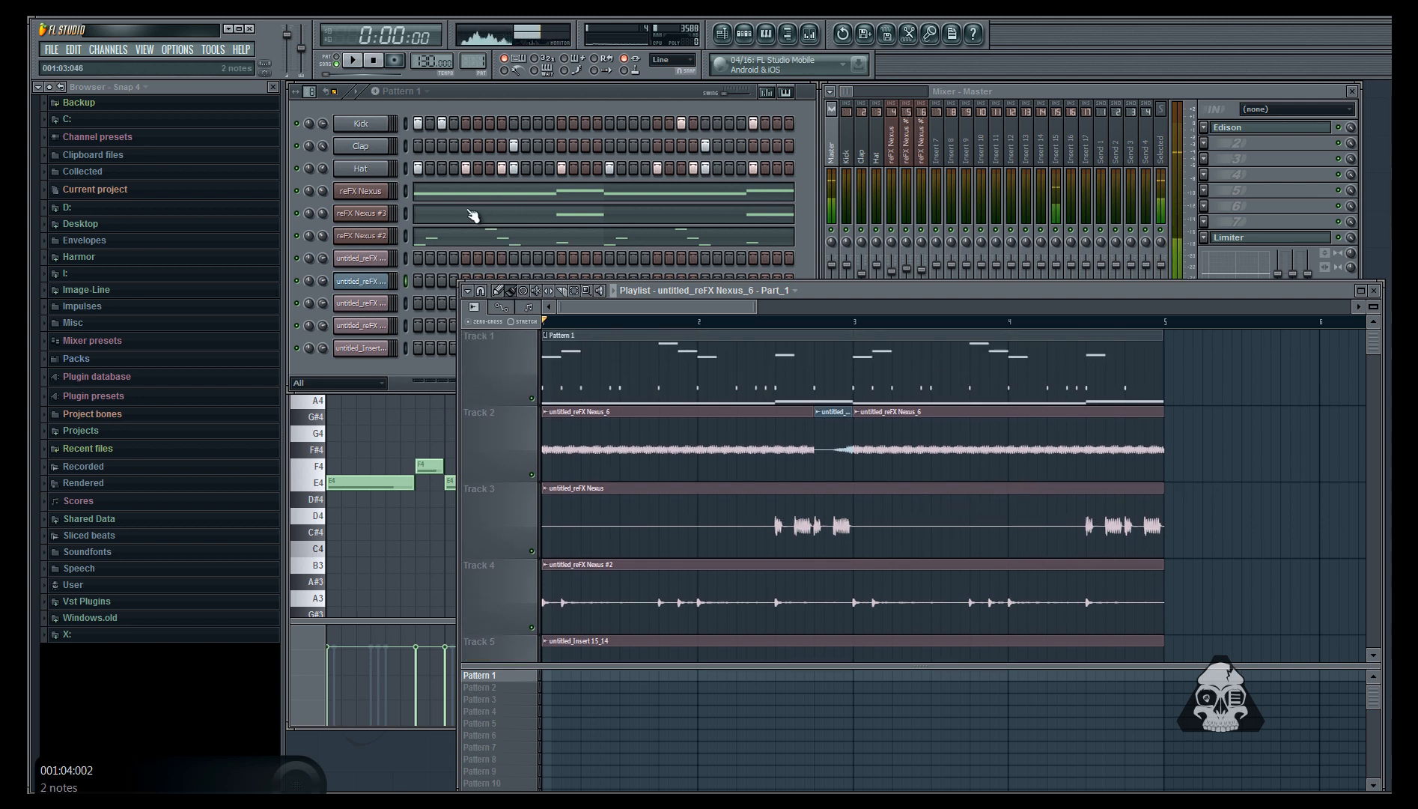